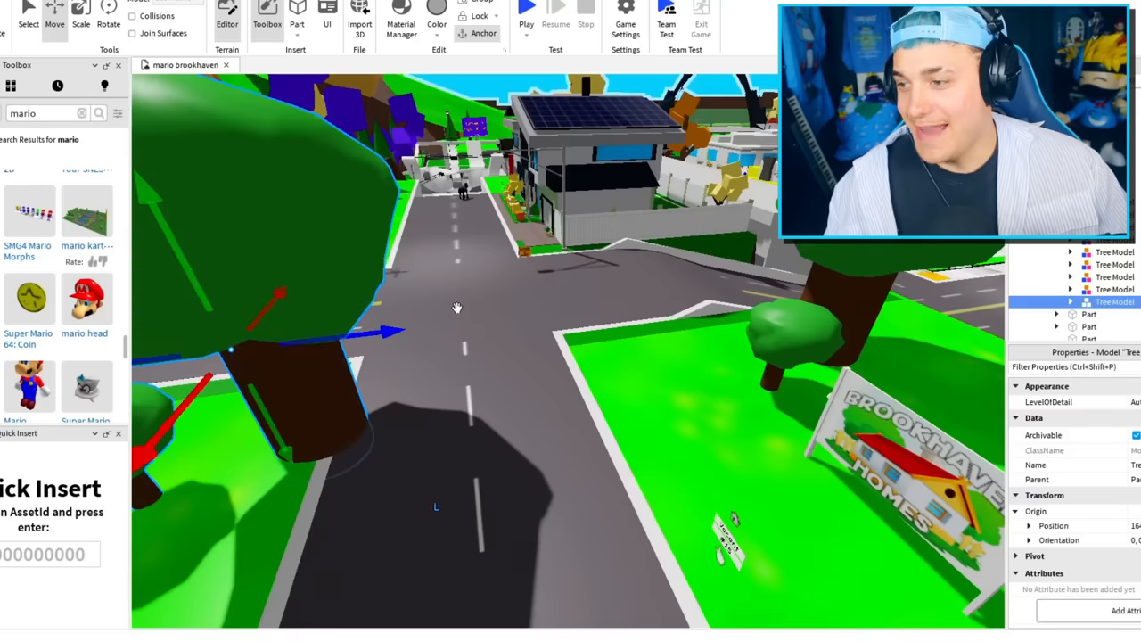
Step: Move the camera across the Brookhaven town streets toward the hillside road
drag(456, 307, 727, 176)
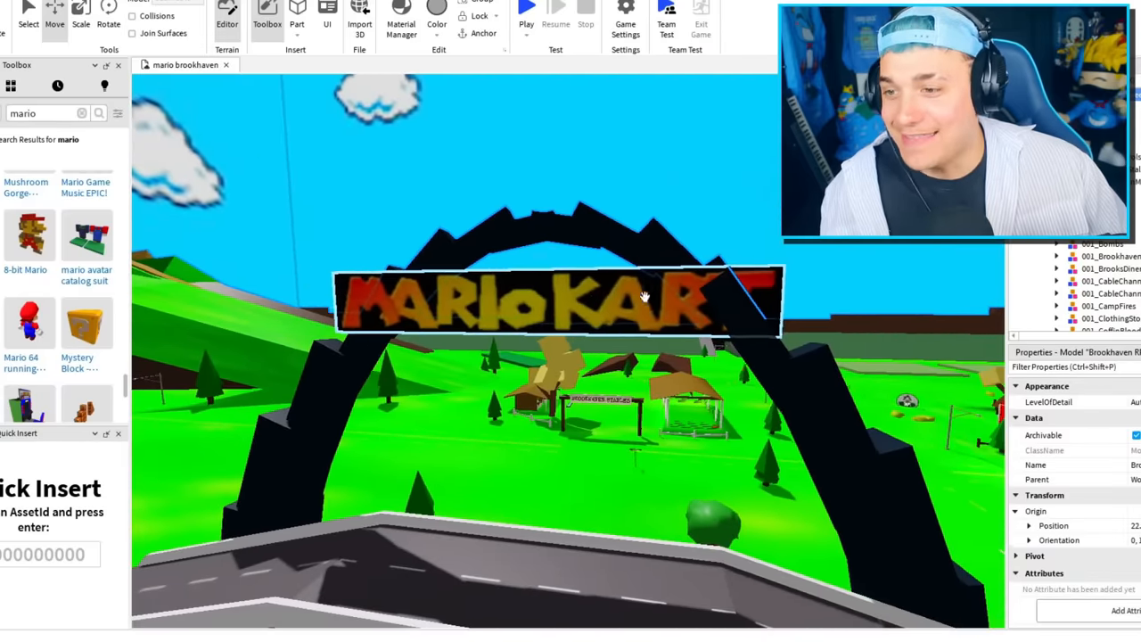
Step: Place the Mario Kart arch model over the road at the map edge
click(561, 300)
text(police hat)
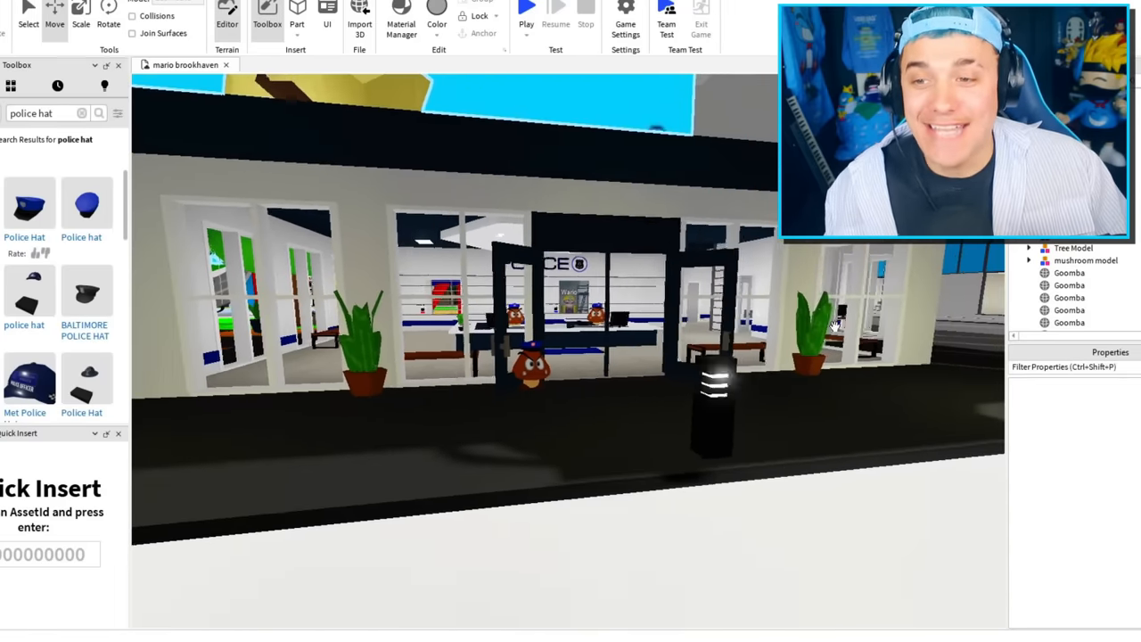
Step: Position the police-hat Goomba at the police station entrance
click(526, 11)
text(toad)
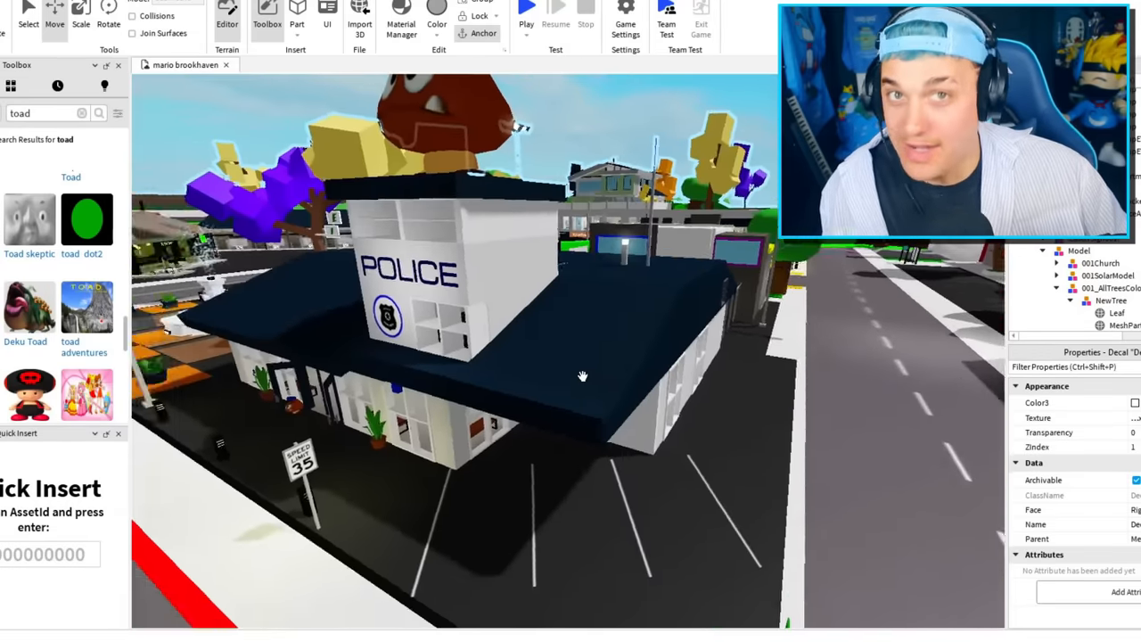
Step: Insert a Yoshi model and set it on the diner shop counter
drag(583, 374, 560, 388)
text(yoshi)
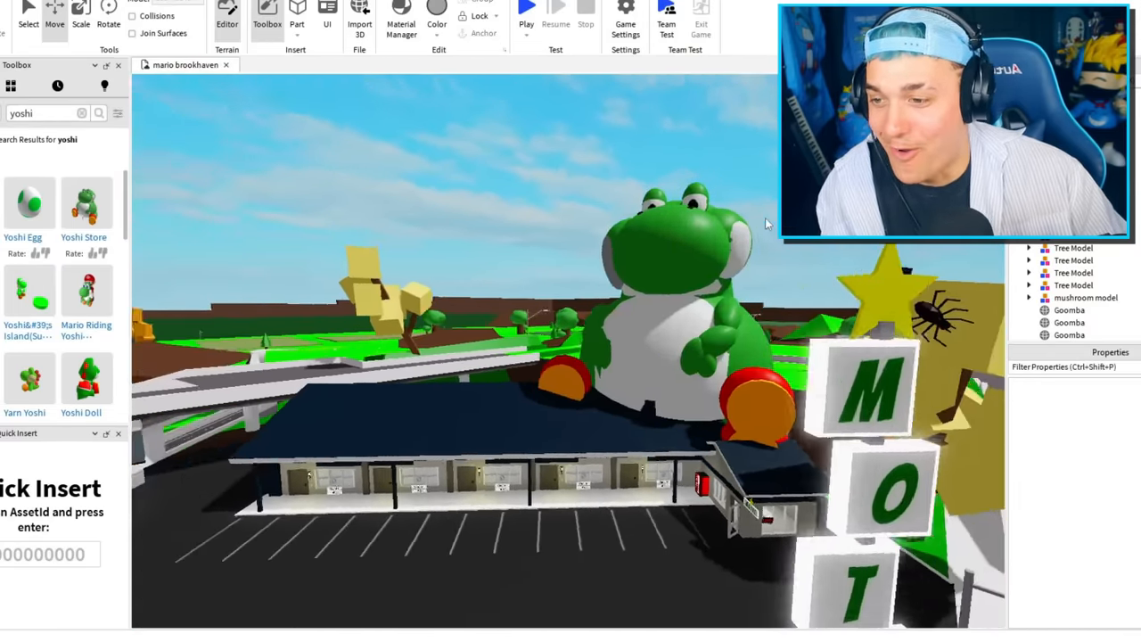
click(525, 11)
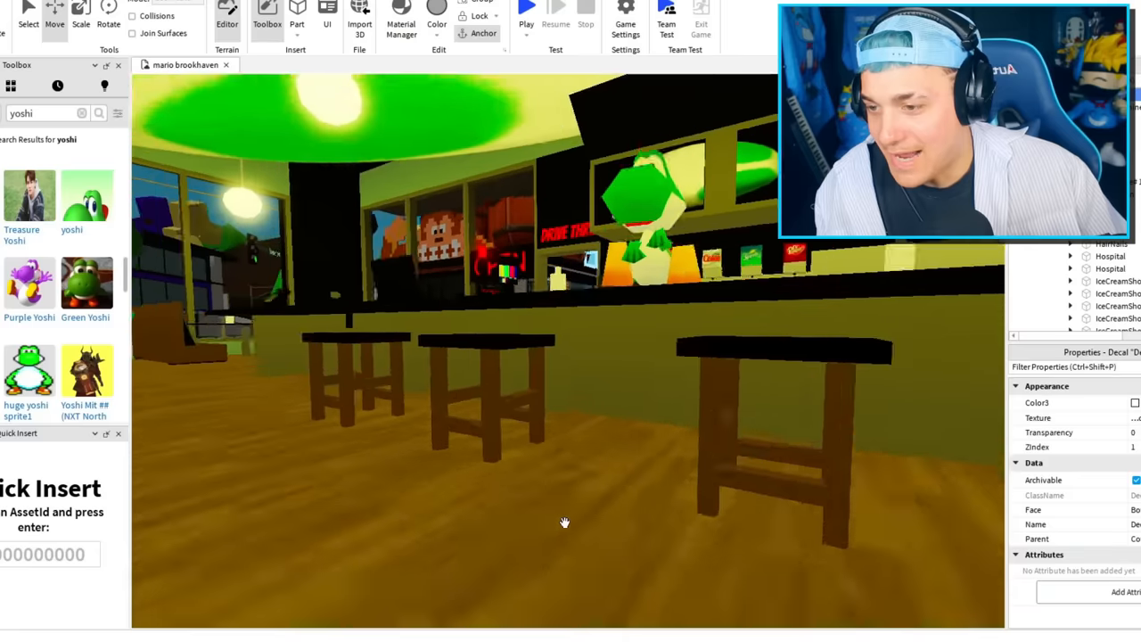
drag(564, 520, 570, 495)
text(mario cap)
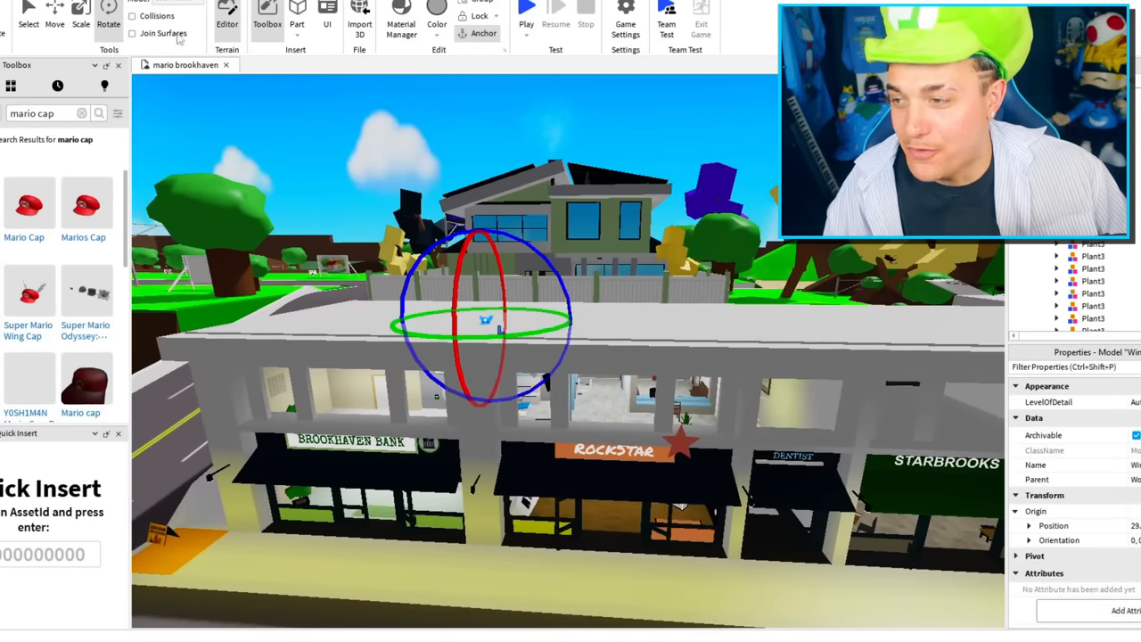
Step: Move the winged Mario cap, piranha plant, Bullet Bill, red shell and kart onto the shop roofs
click(53, 18)
text(piranha plant)
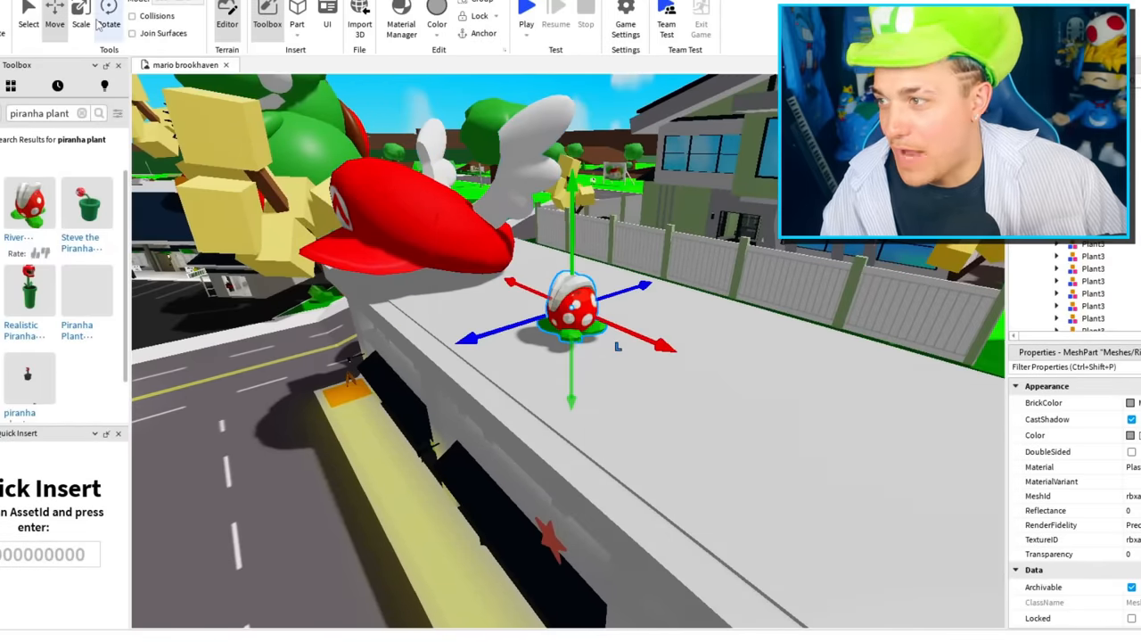
click(526, 16)
text(mario kart)
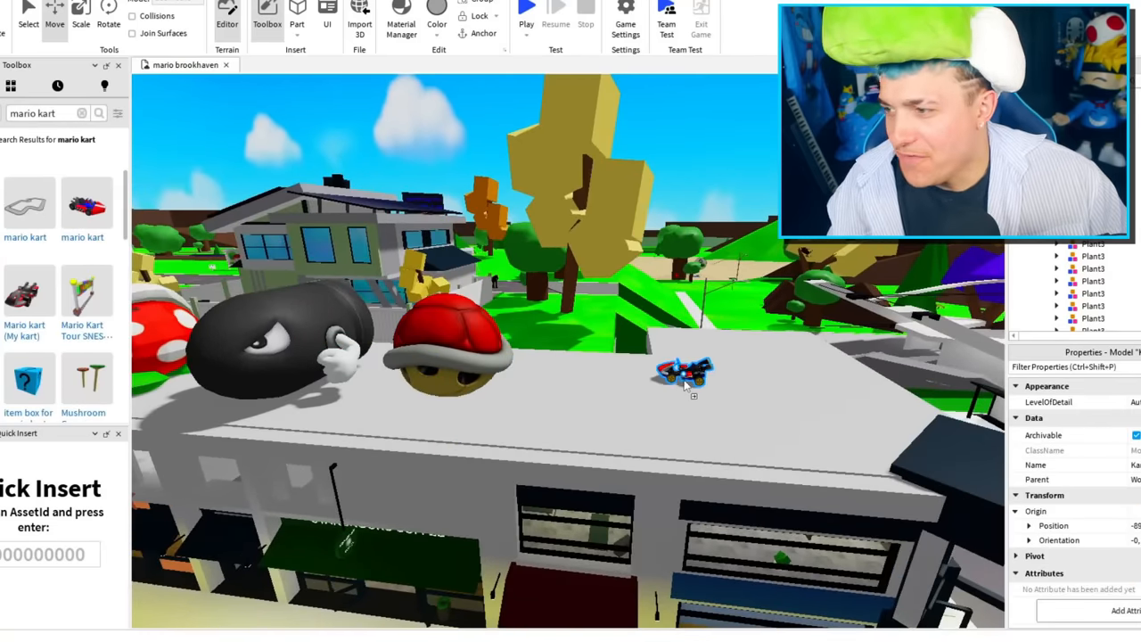
click(685, 378)
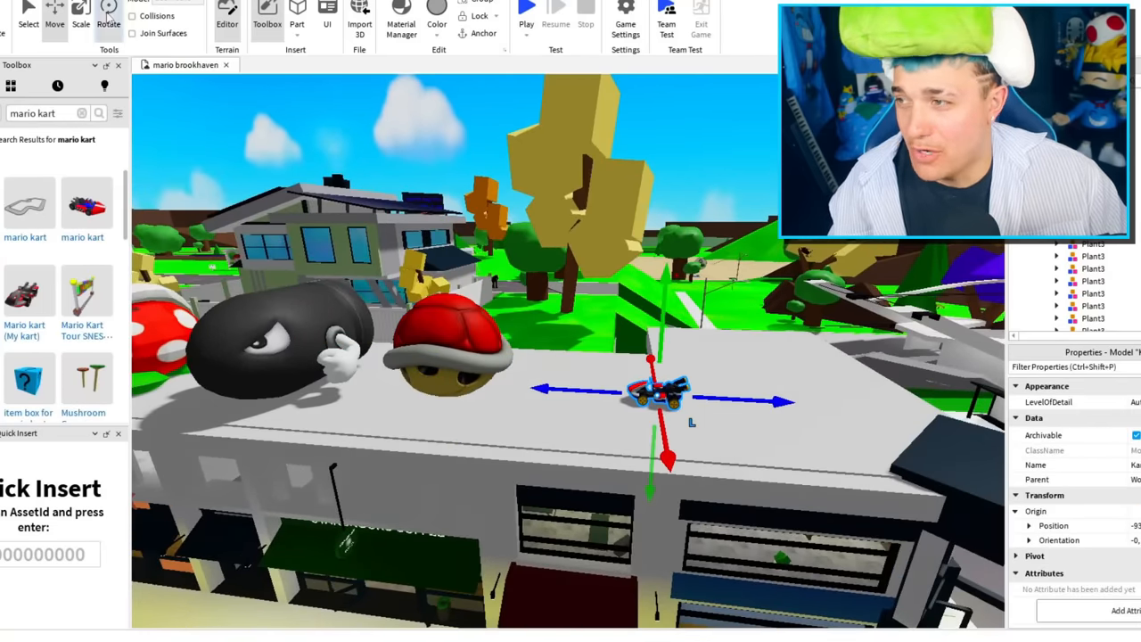